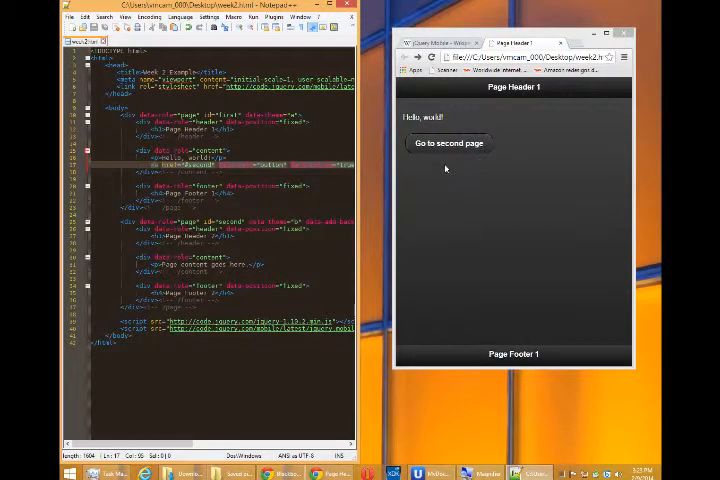
pyautogui.moveTo(450, 176)
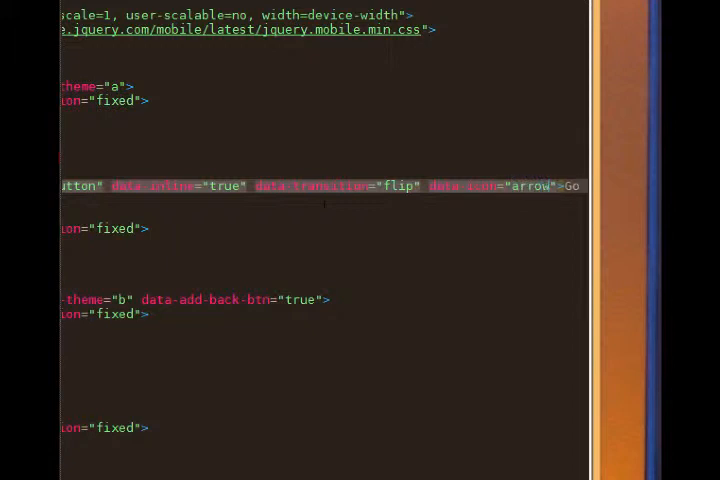
# - Change the button's data-icon value from "arrow" to "arrow-r"
pyautogui.write('-r">G')
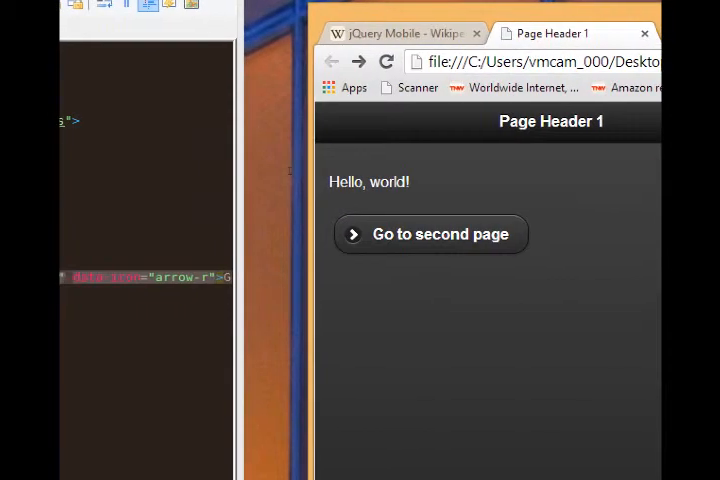
pyautogui.moveTo(446, 156)
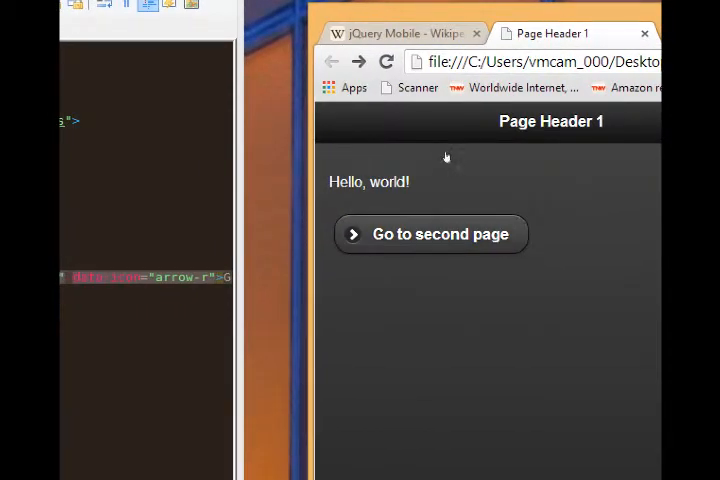
pyautogui.click(432, 232)
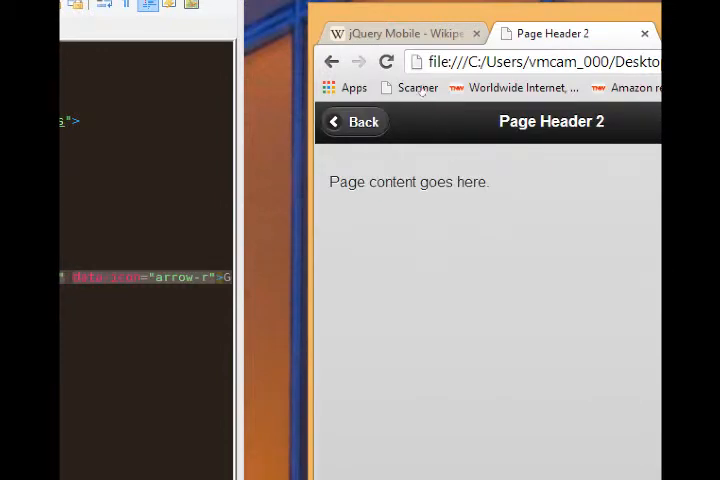
pyautogui.click(354, 120)
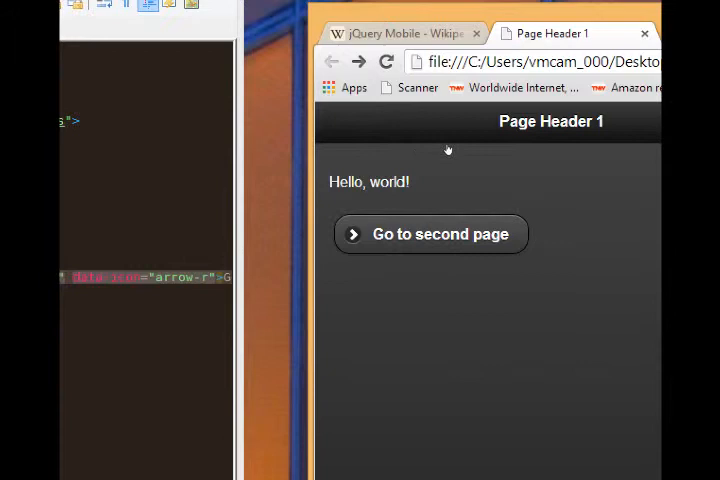
pyautogui.moveTo(494, 152)
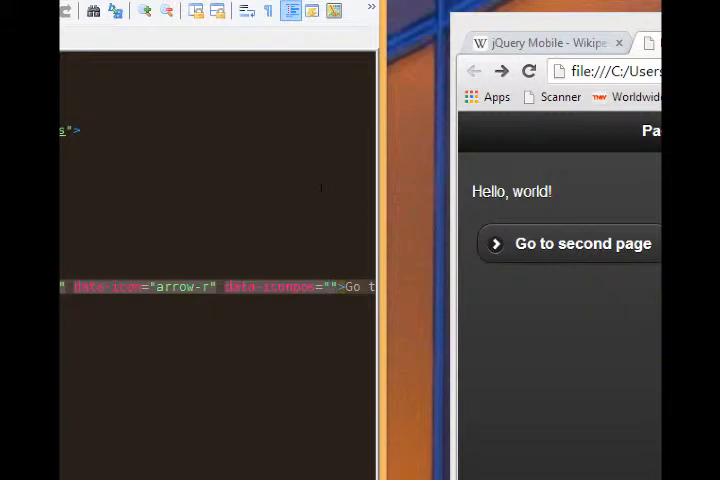
# - Add data-iconpos="right" to the 'Go to second page' anchor tag
pyautogui.write('right')
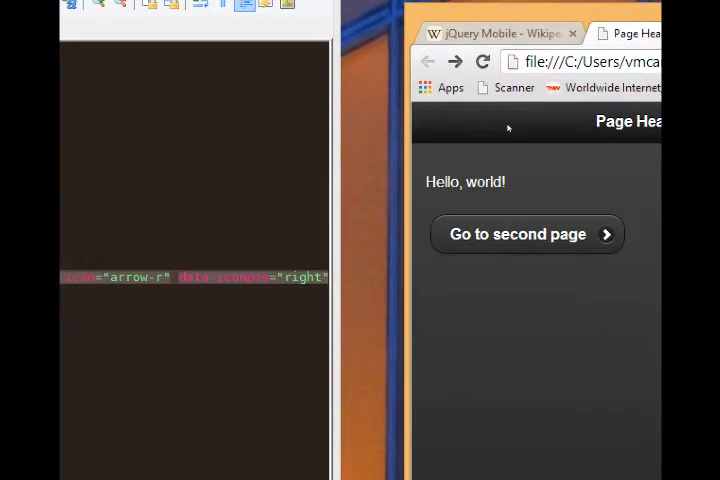
pyautogui.moveTo(496, 152)
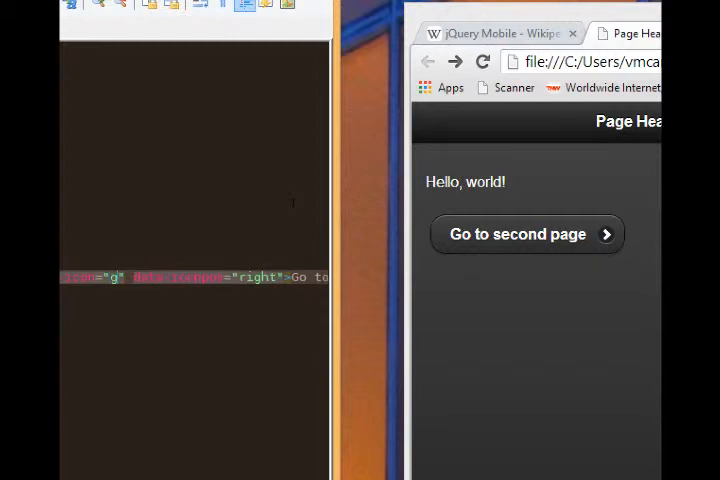
# - Replace the button's data-icon value "arrow-r" with "gear"
pyautogui.write('ear')
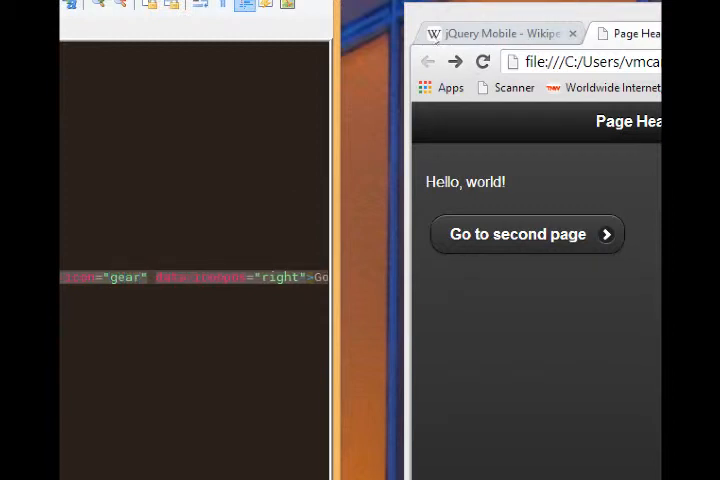